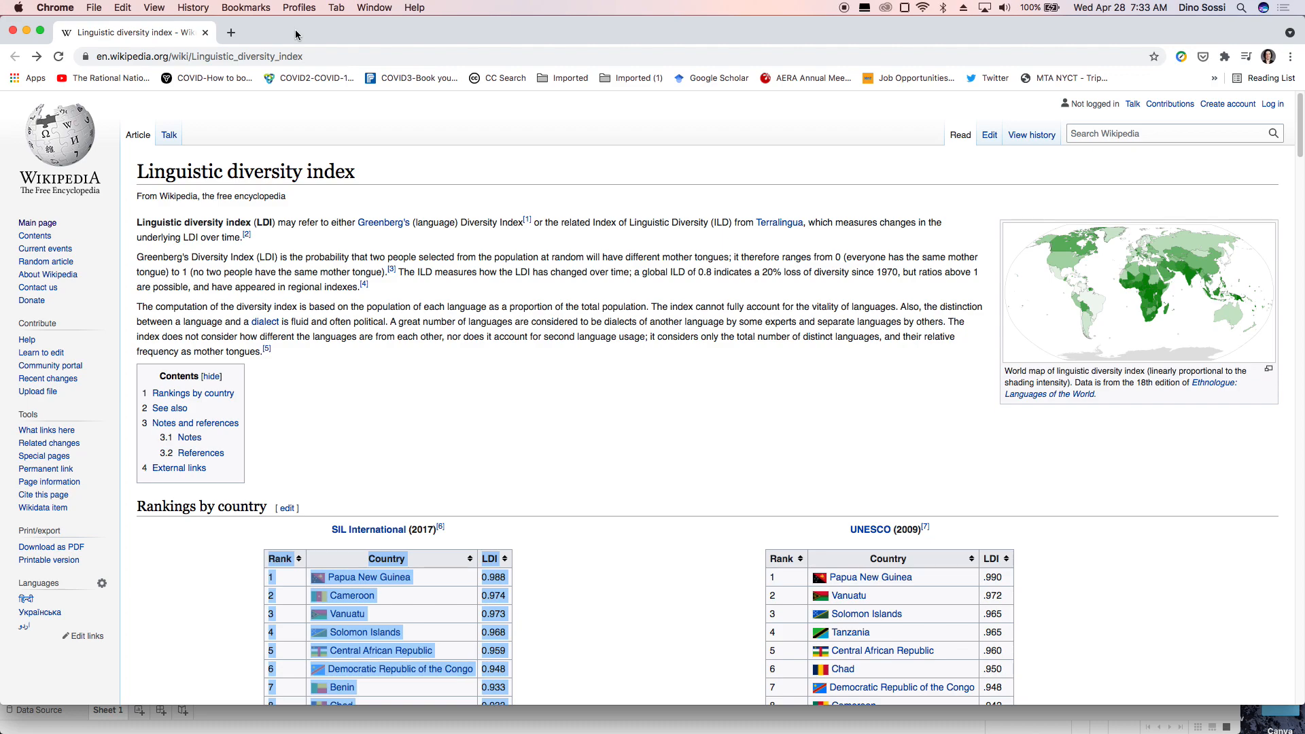
mouse_move(291, 155)
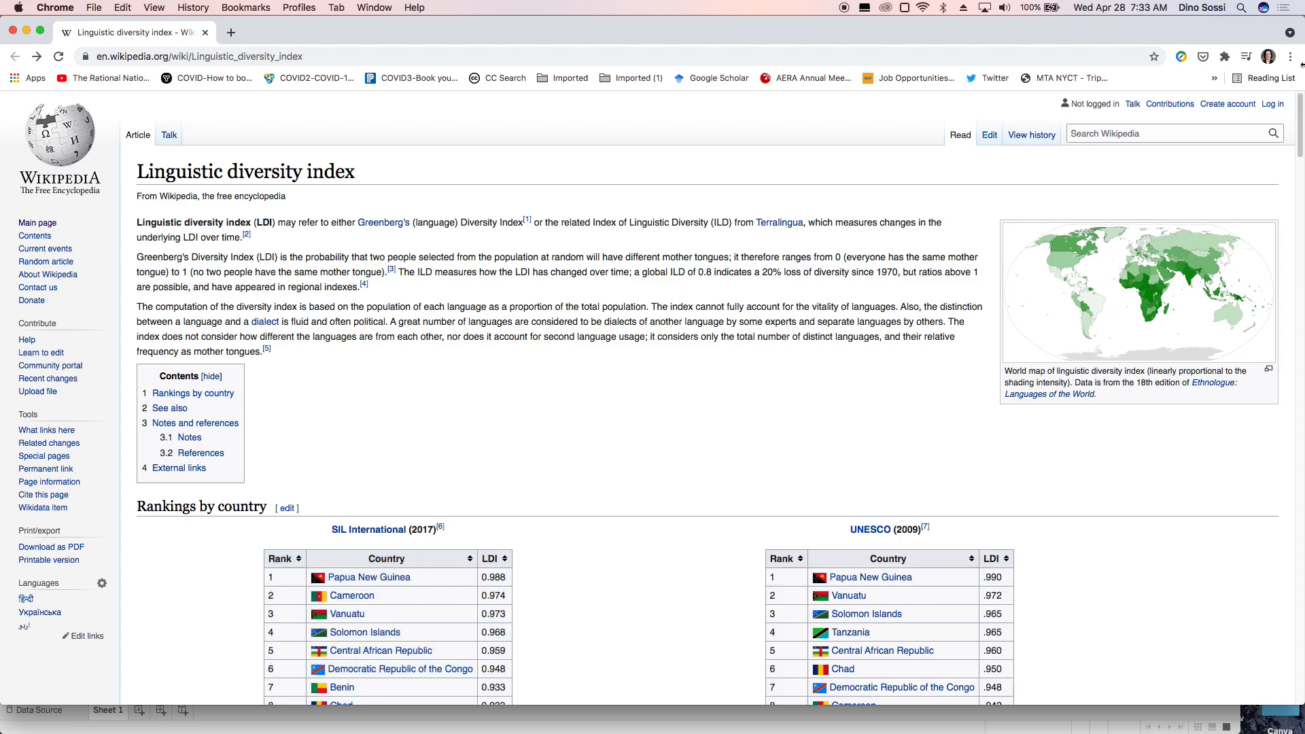
- Scroll the Linguistic diversity index article to locate the SIL International (2017) rankings table
scroll("down", 3)
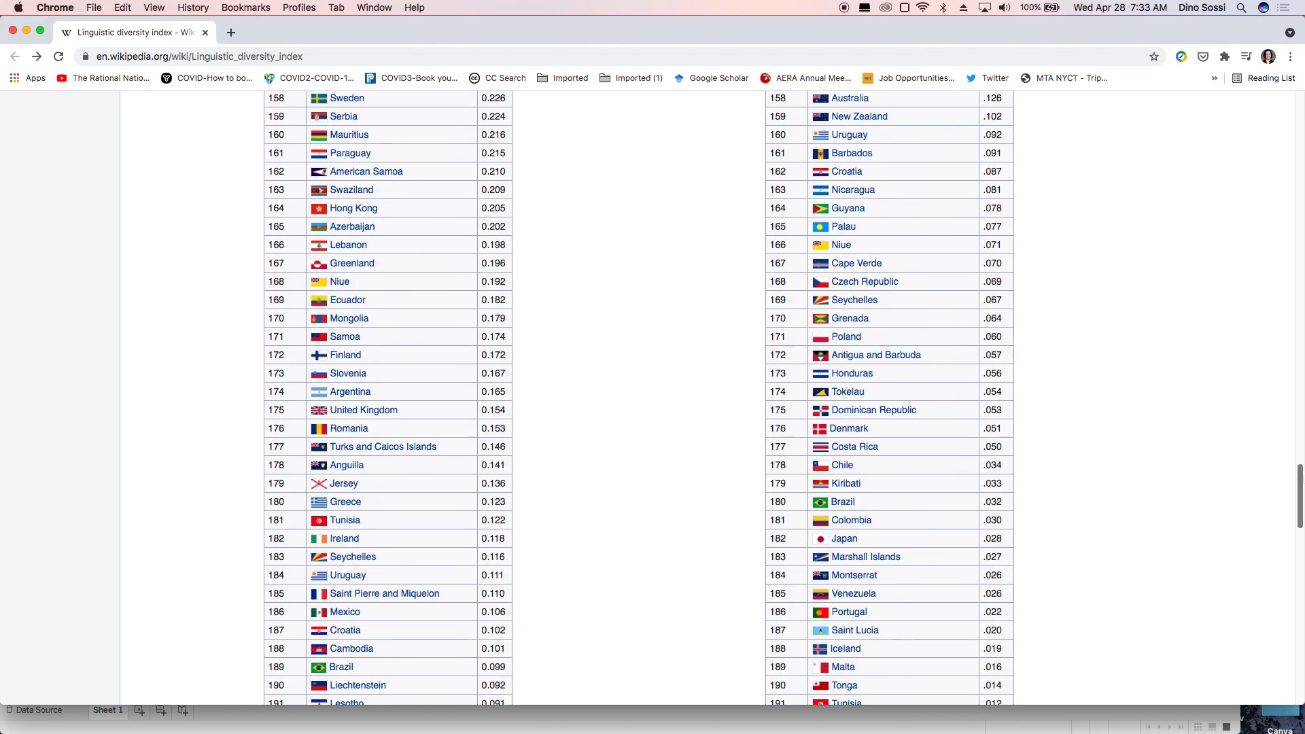
scroll("down", 3)
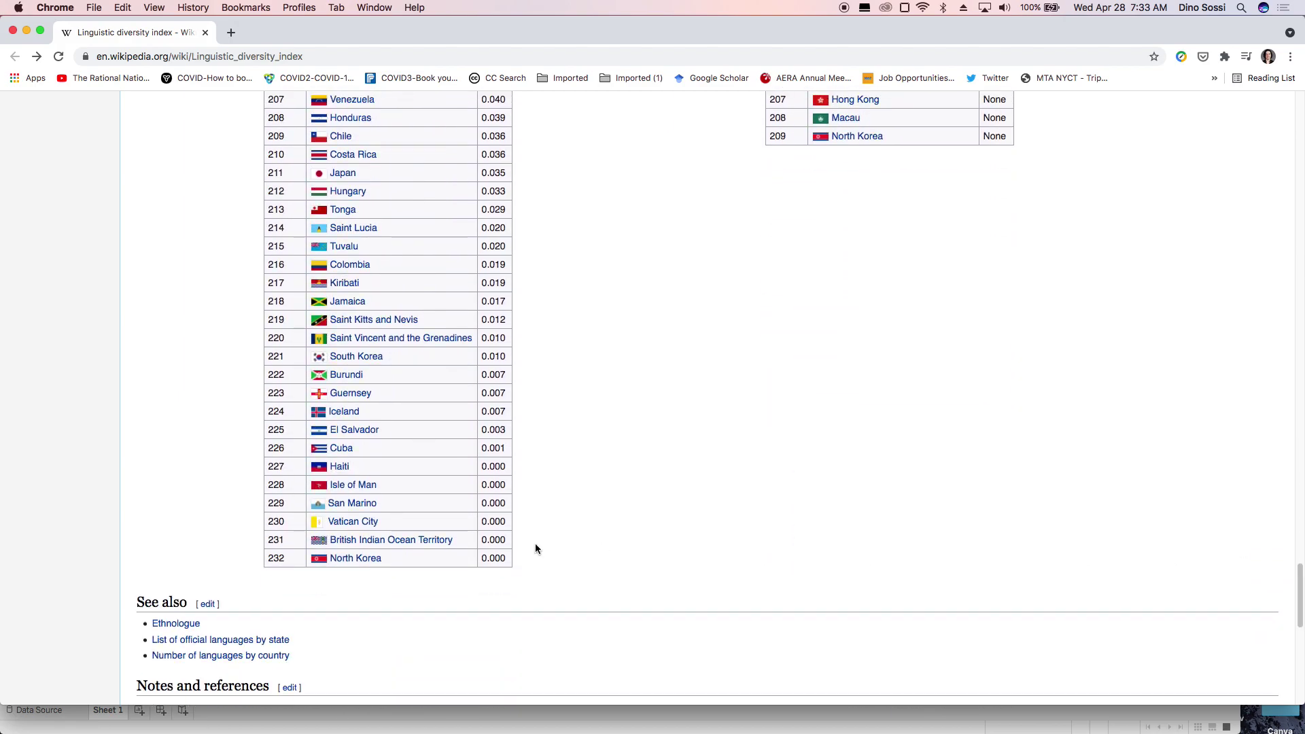
scroll("up", 3)
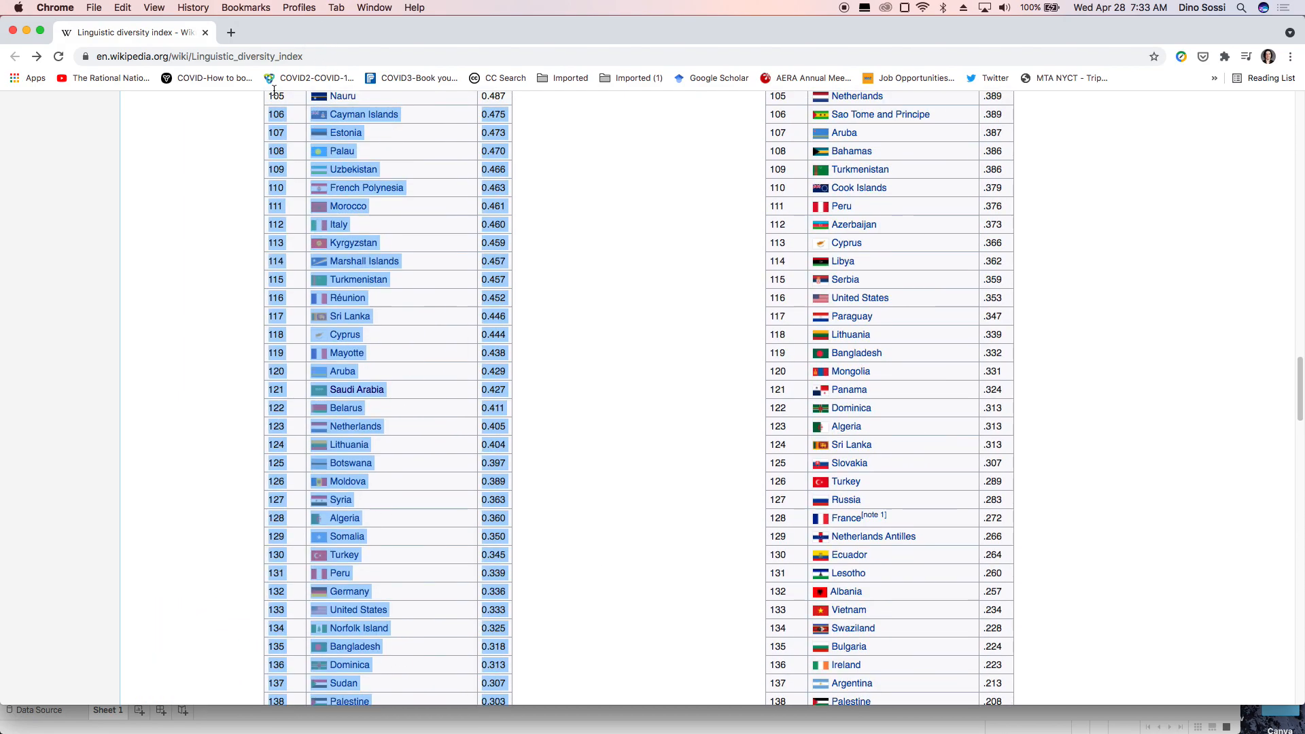
scroll("up", 3)
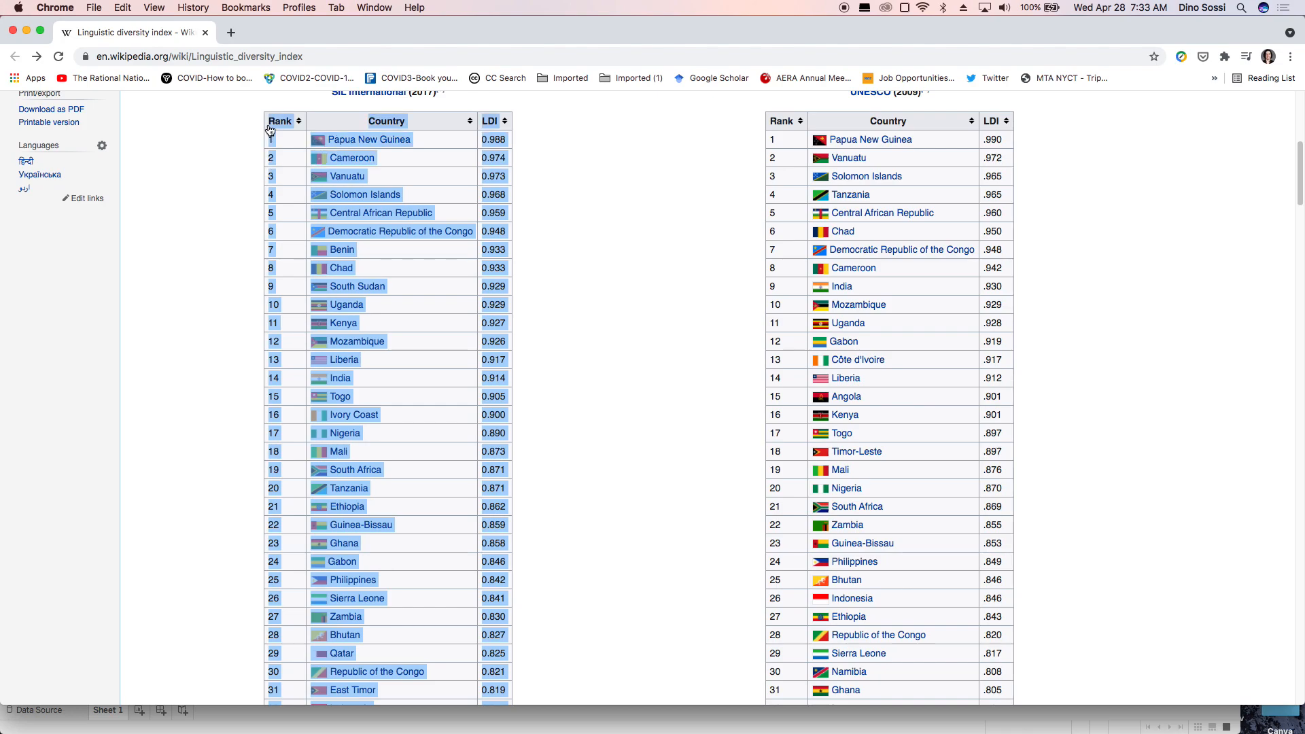
mouse_move(263, 172)
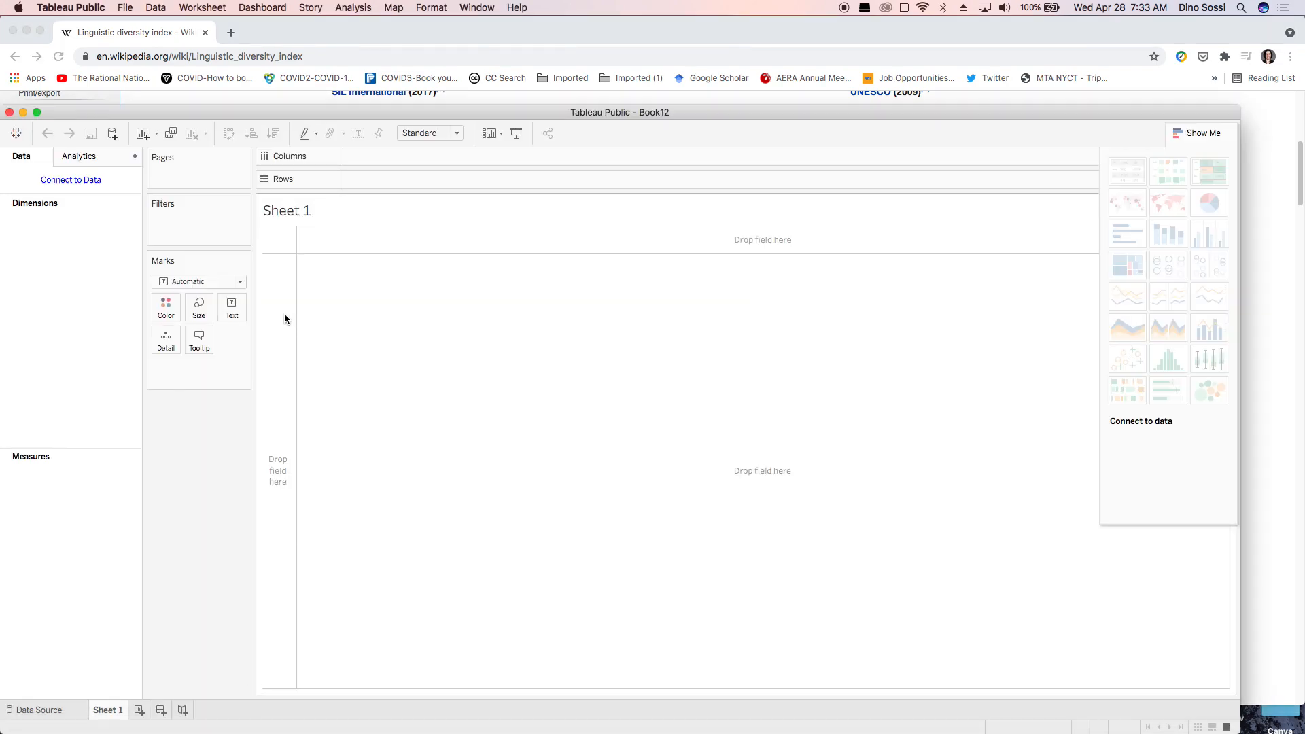
mouse_move(315, 317)
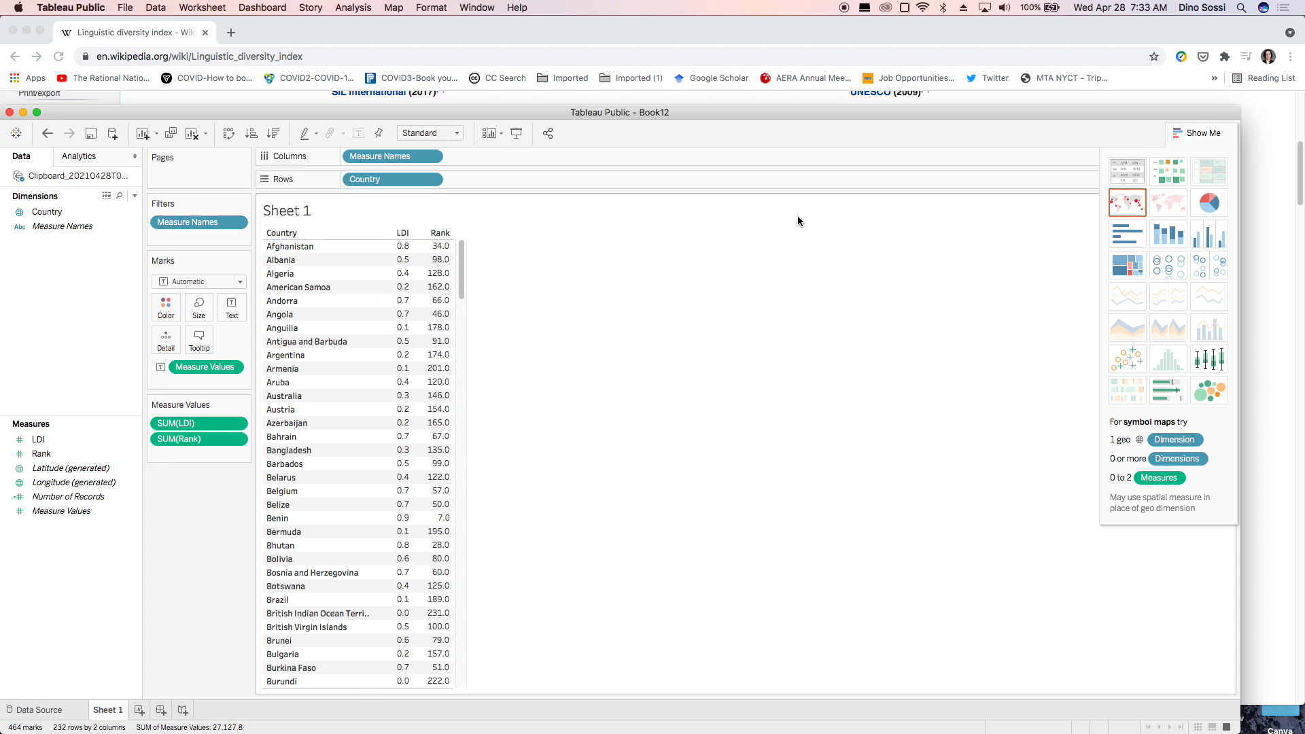
- Plot the pasted LDI country rankings as a world symbol map via Show Me
left_click(1127, 203)
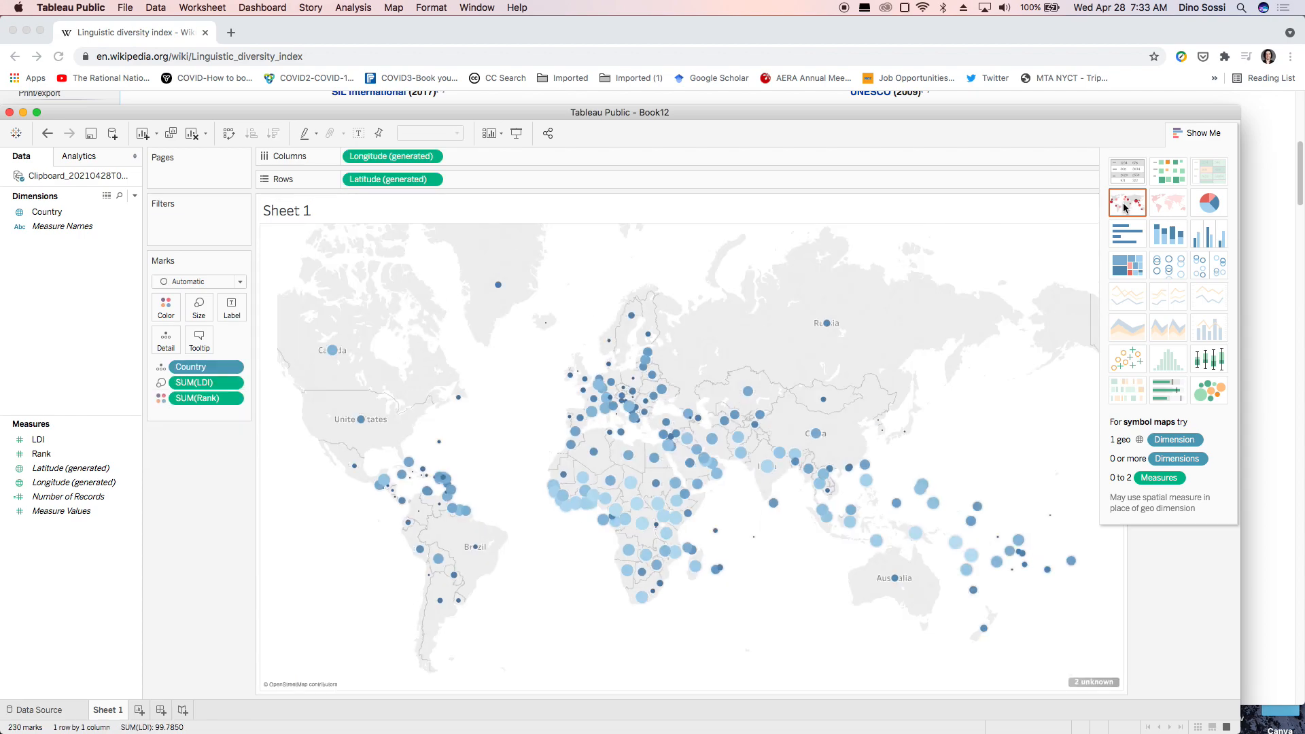
- Colour countries by SUM(LDI) on a filled map and bring up the colour options
left_click(38, 439)
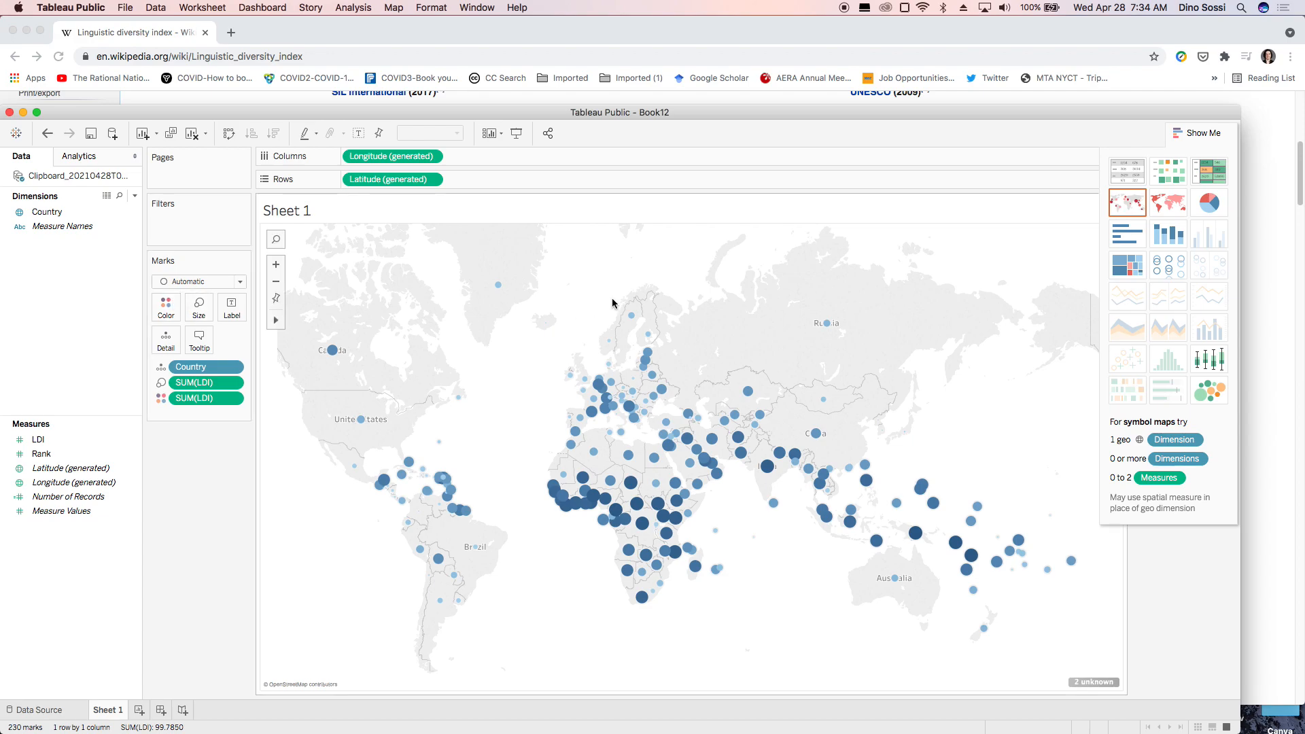
left_click(1166, 202)
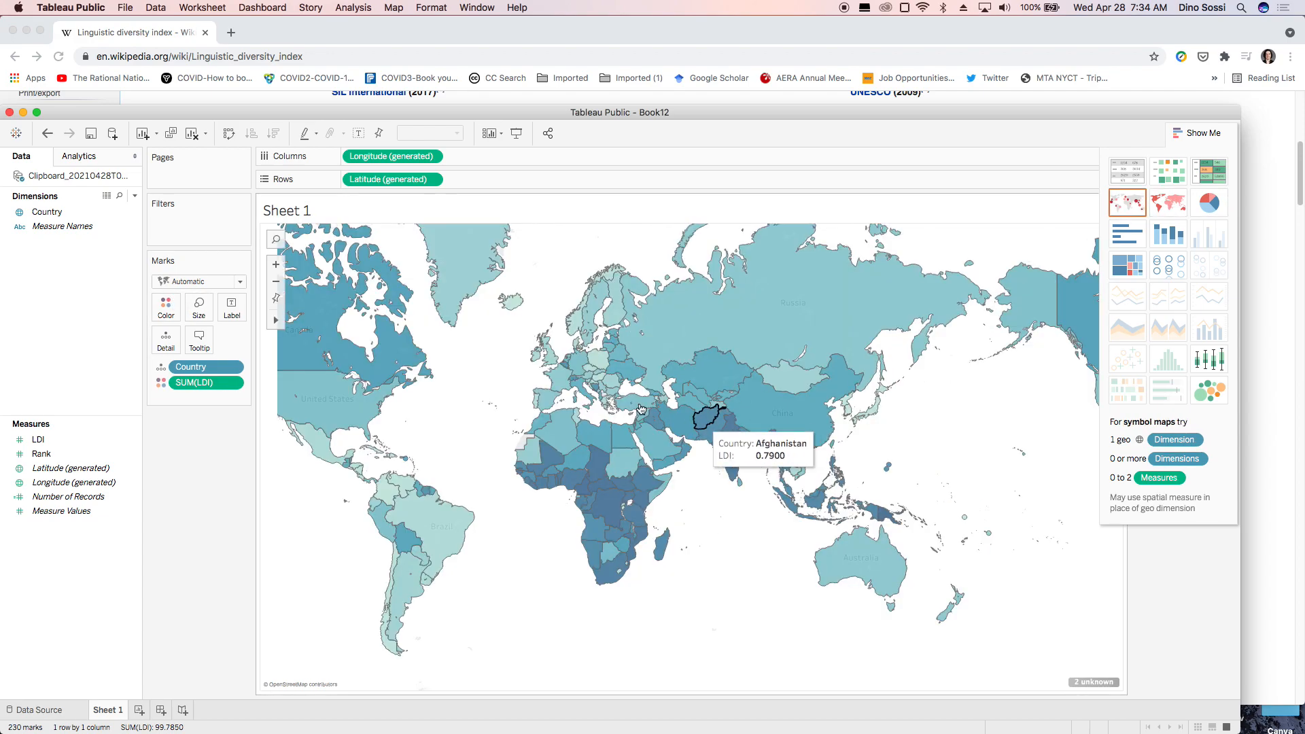
mouse_move(146, 328)
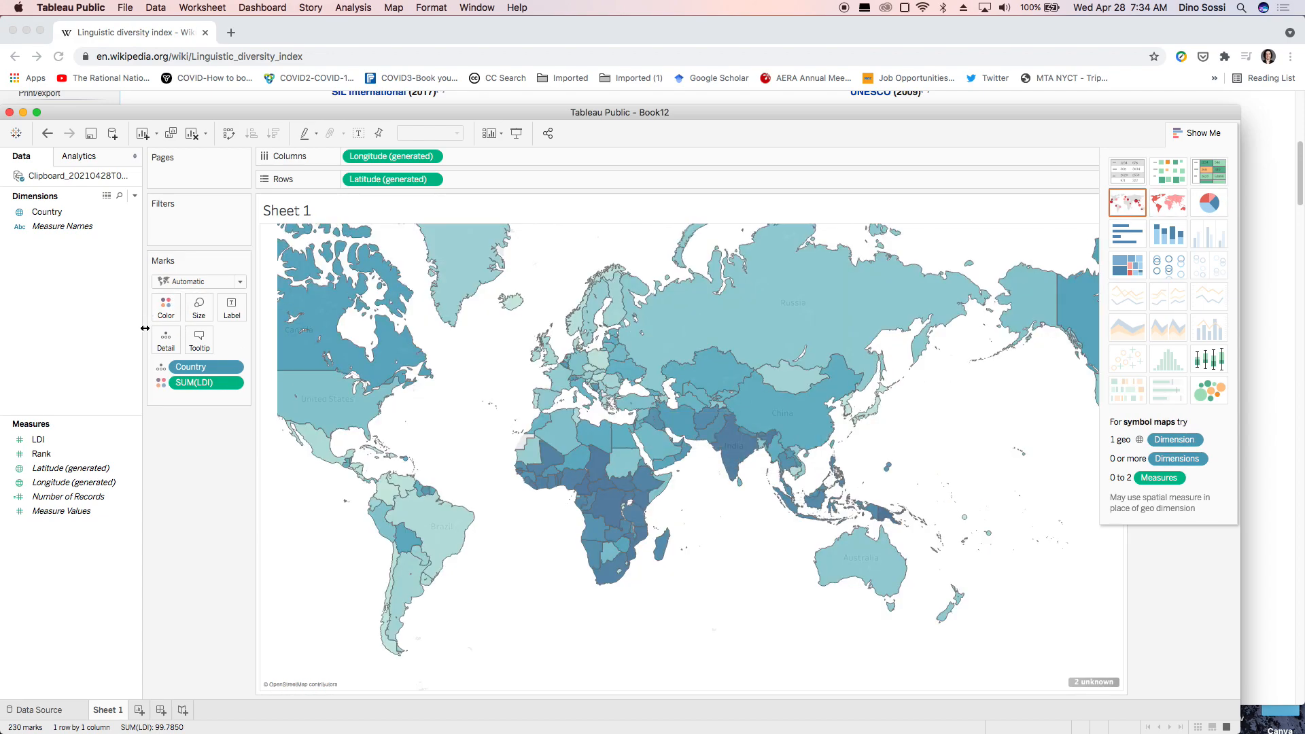
left_click(166, 305)
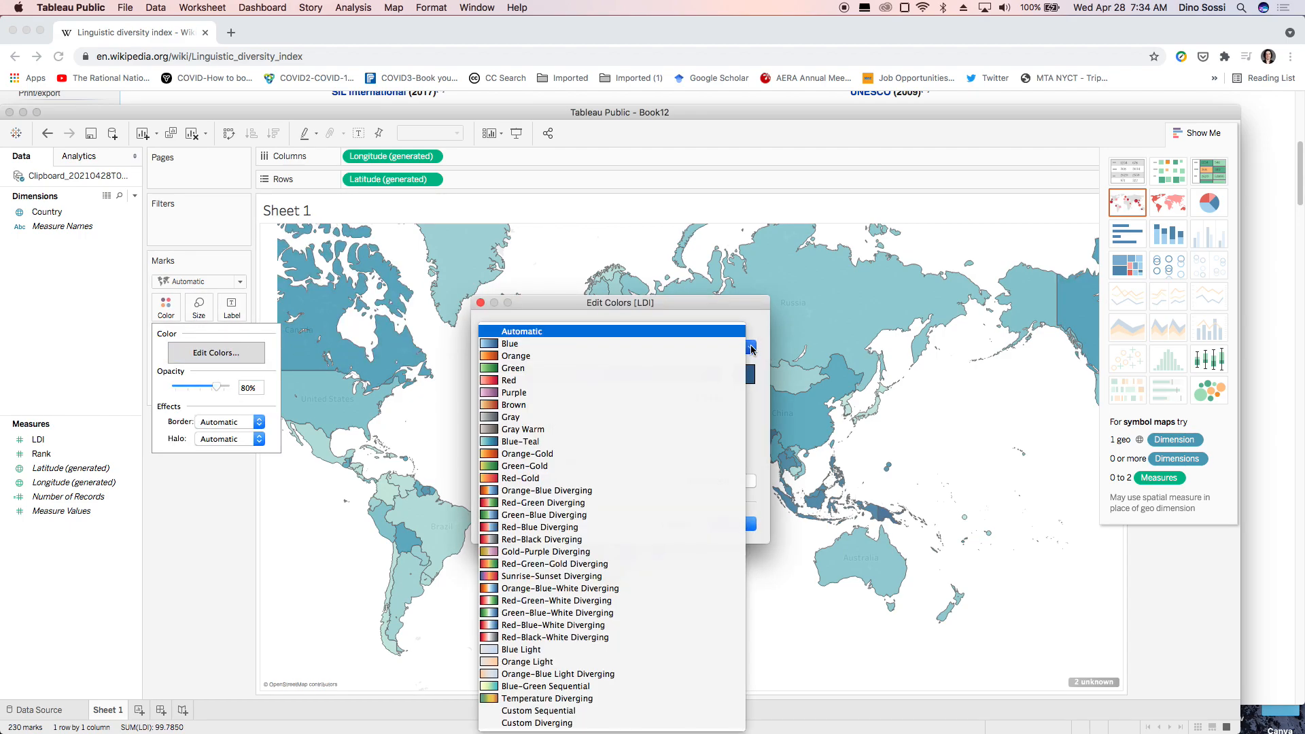
- Apply the Green palette to the LDI country shading in Edit Colors
left_click(513, 369)
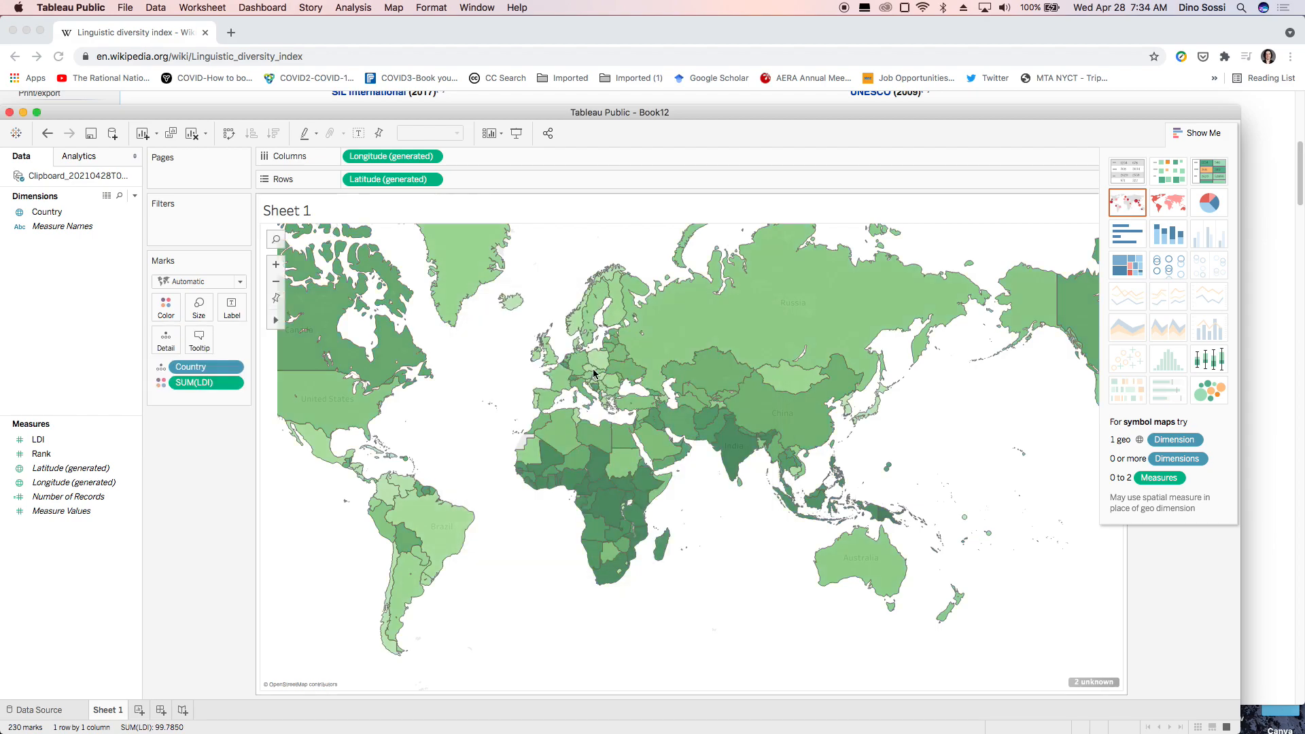
left_click(276, 319)
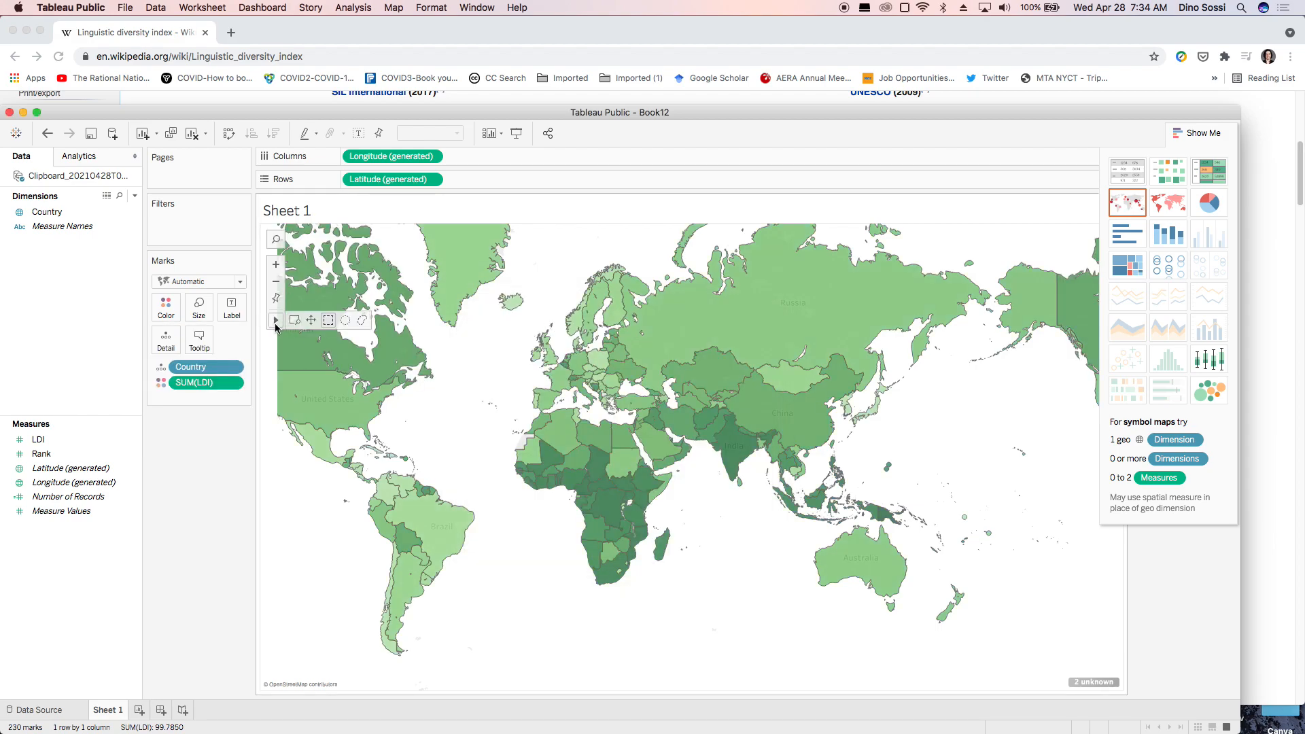